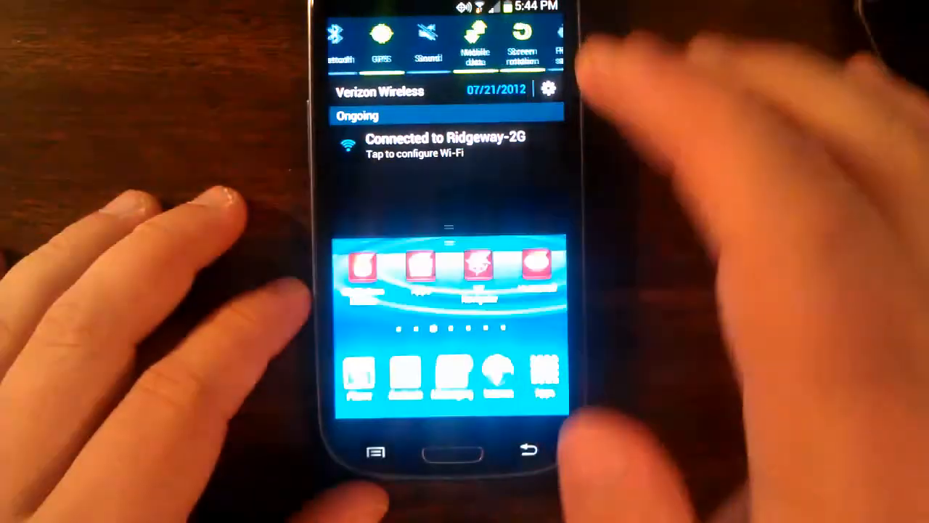
- Open phone settings from the notification shade and scroll down to the widget list
left_click(549, 89)
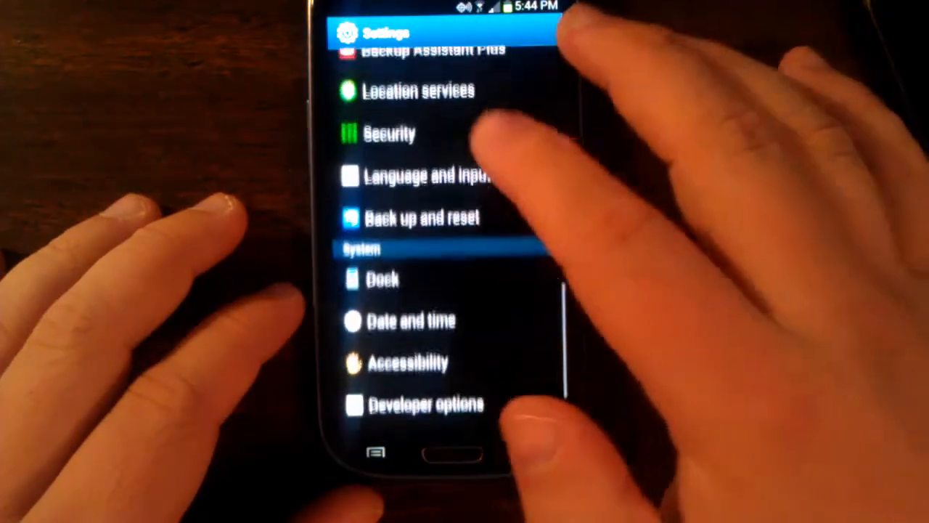
scroll("down", 3)
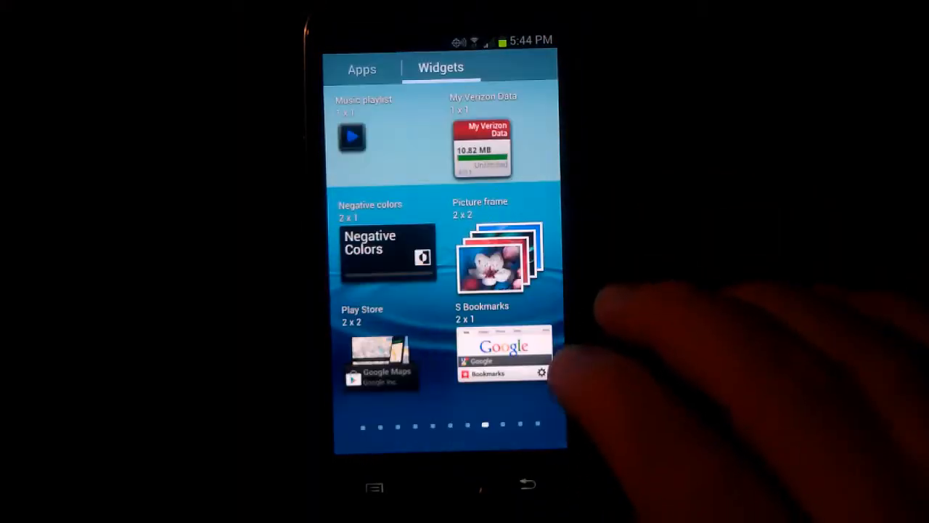
scroll("left", 3)
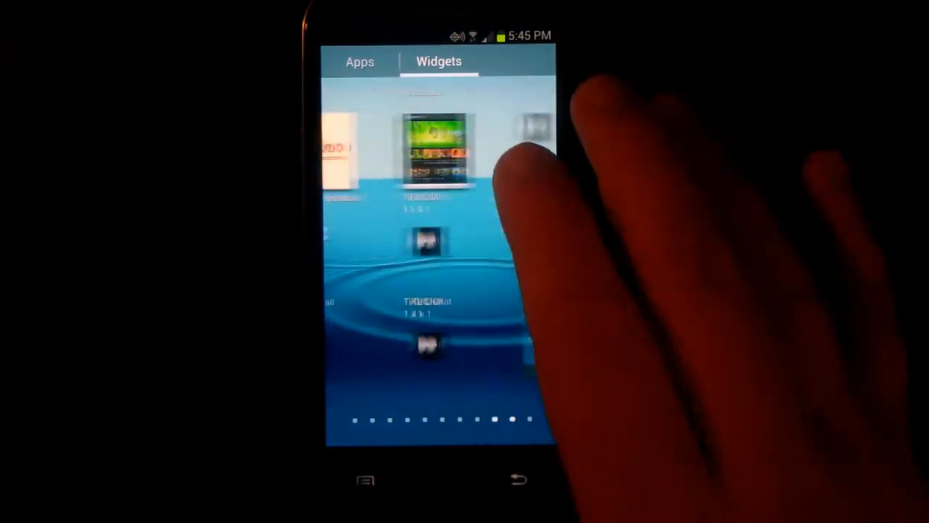
scroll("left", 3)
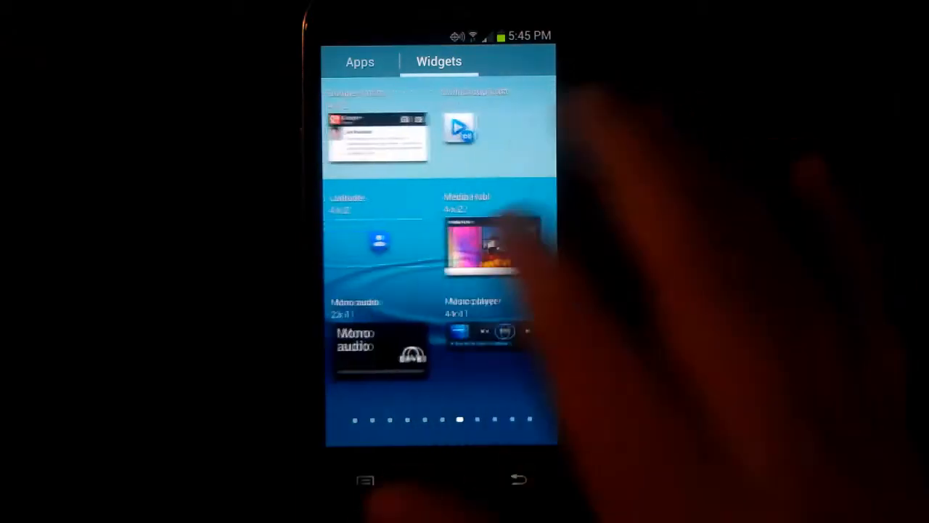
scroll("left", 3)
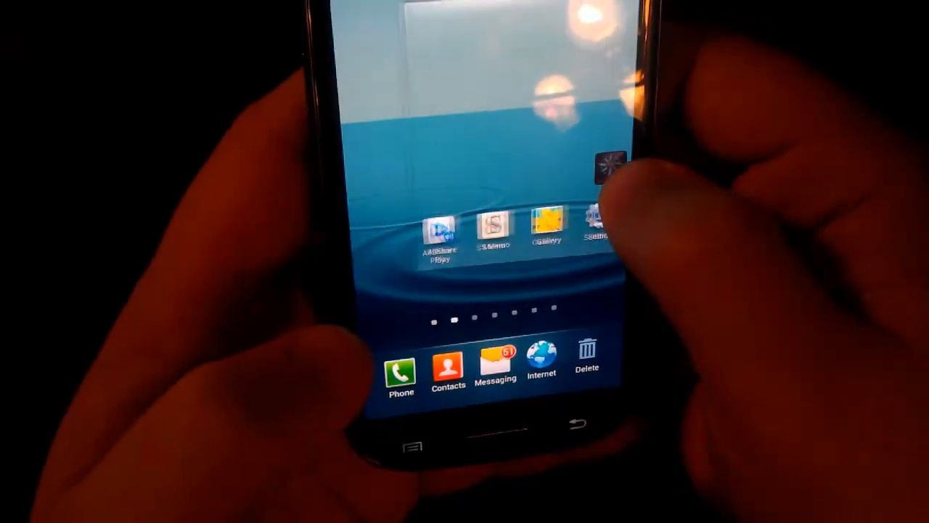
- Swipe the widgets catalogue to the Calendar and Clock widgets page
scroll("left", 3)
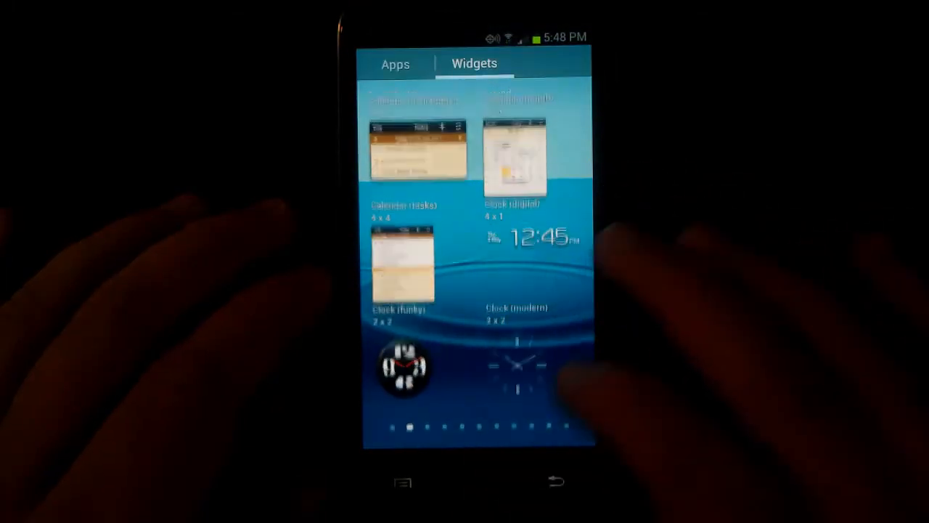
- Switch between Widgets and Apps tabs, swipe through app pages, and launch Play Store
scroll("right", 3)
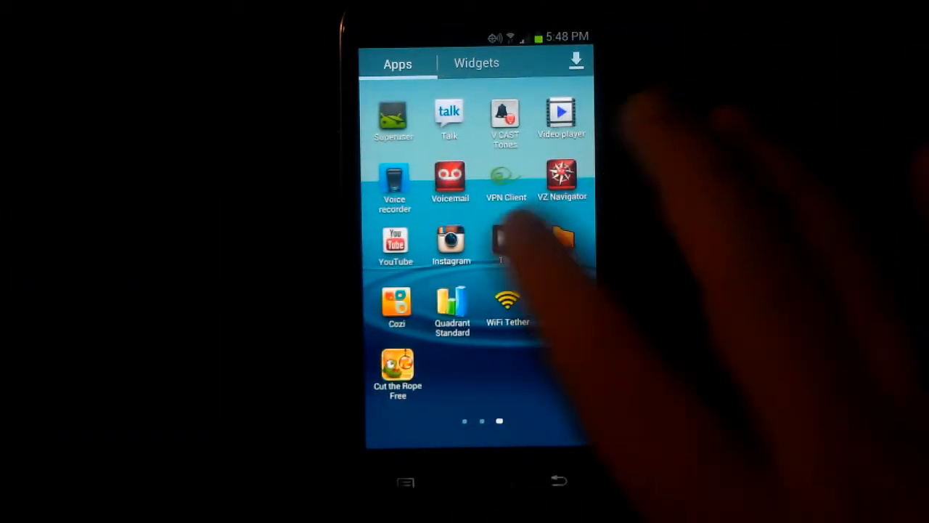
left_click(476, 63)
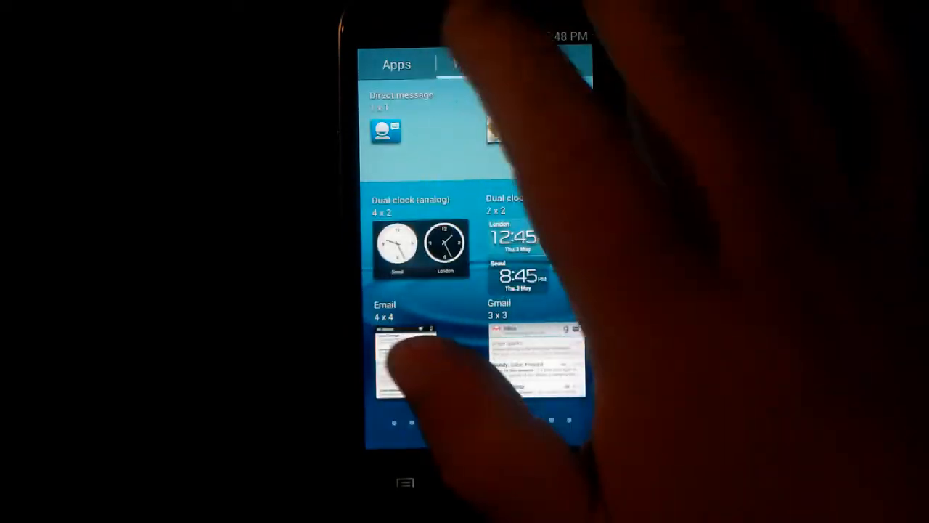
left_click(397, 64)
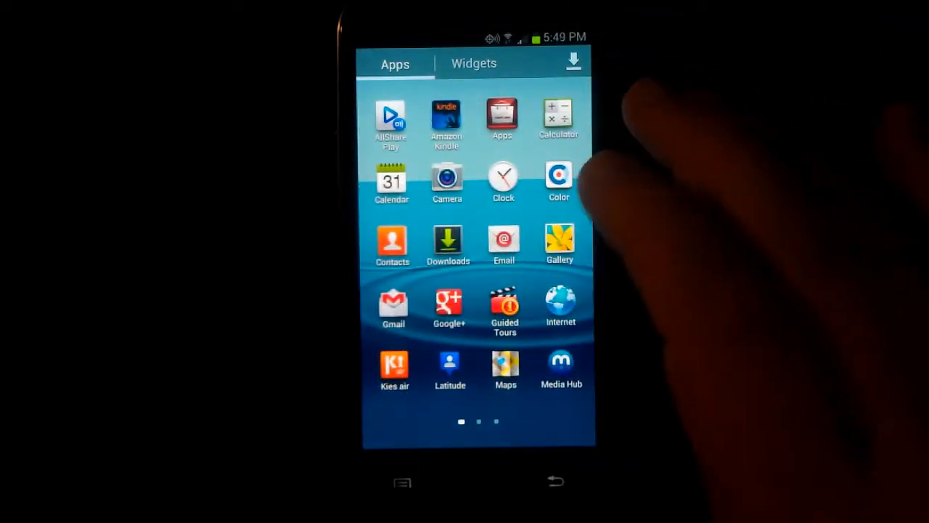
scroll("left", 3)
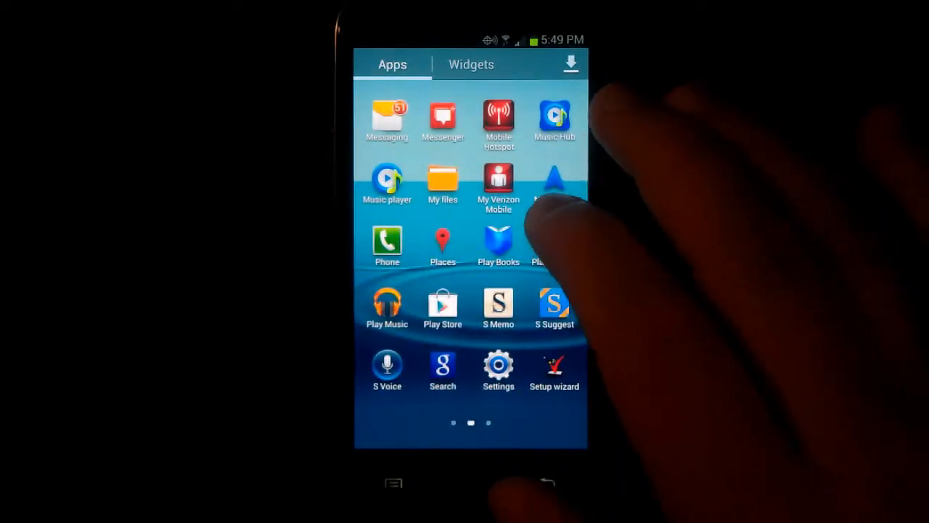
scroll("left", 3)
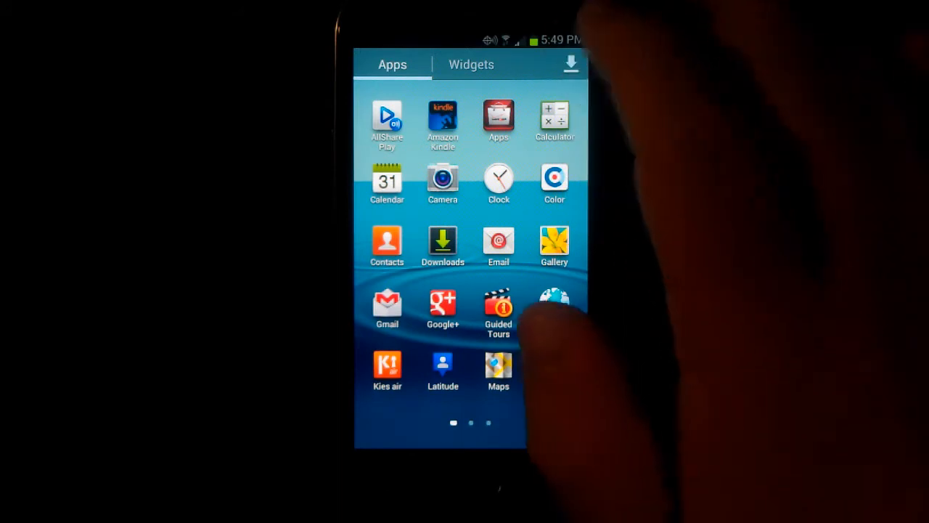
left_click(570, 63)
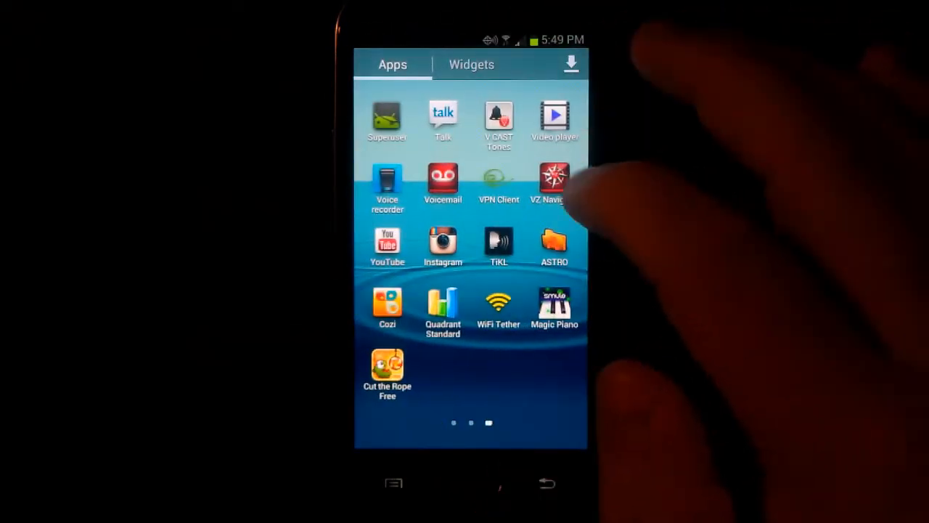
scroll("left", 3)
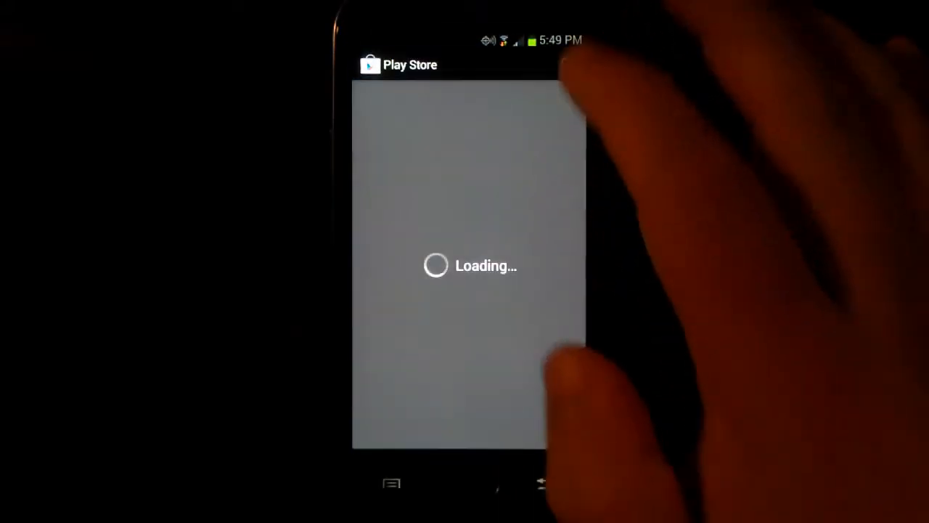
- Enter "qua" in the Search Google Play bar
left_click(465, 65)
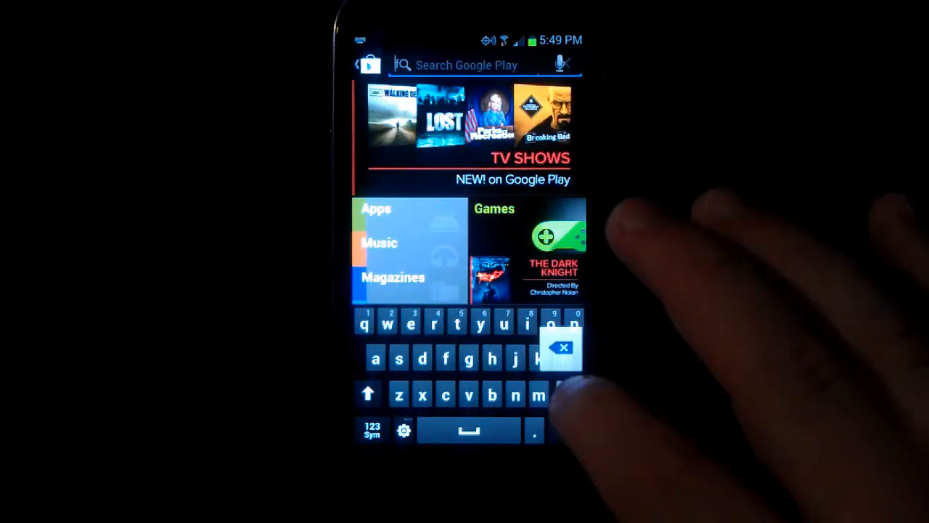
type("qua")
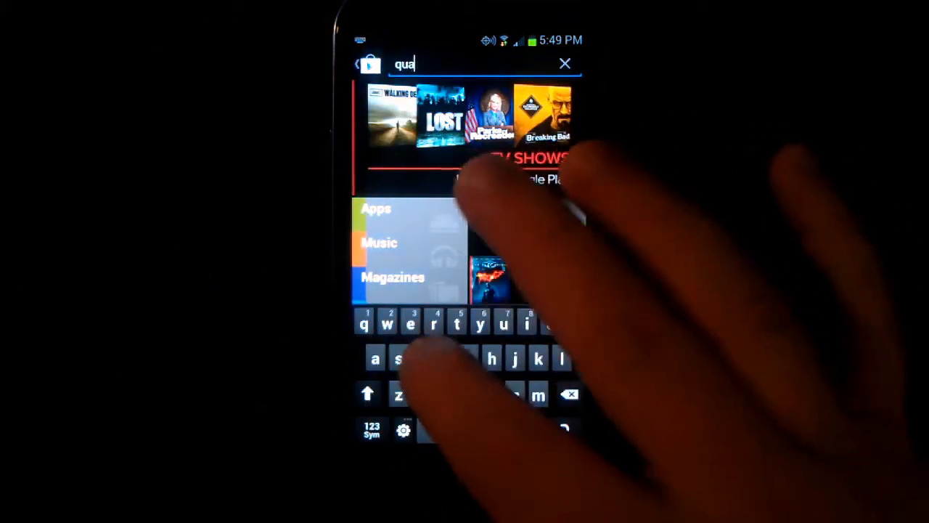